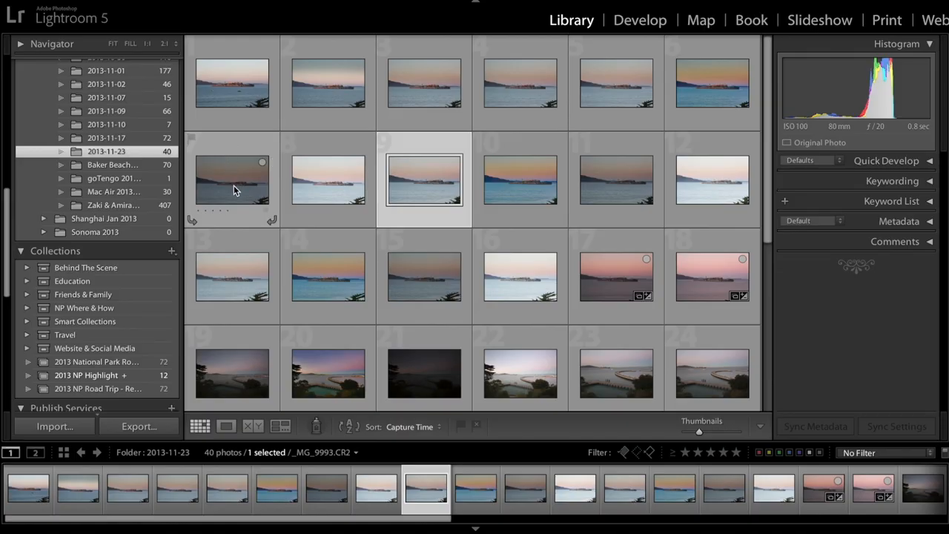
mouse_move(232, 180)
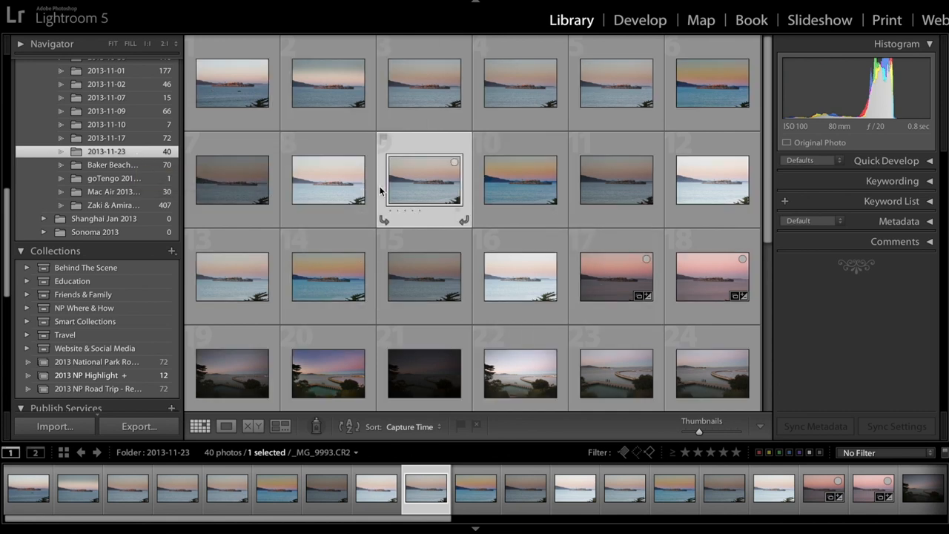
mouse_move(452, 173)
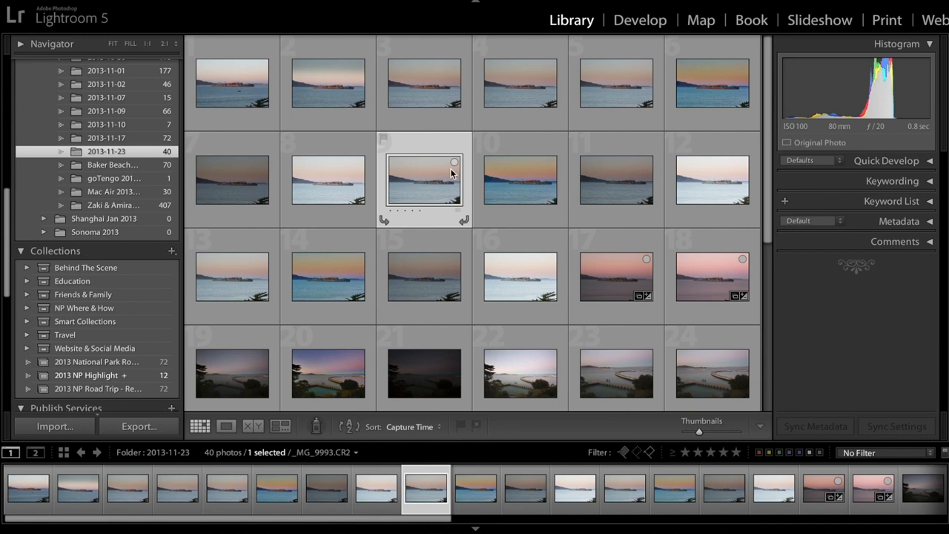
mouse_move(453, 178)
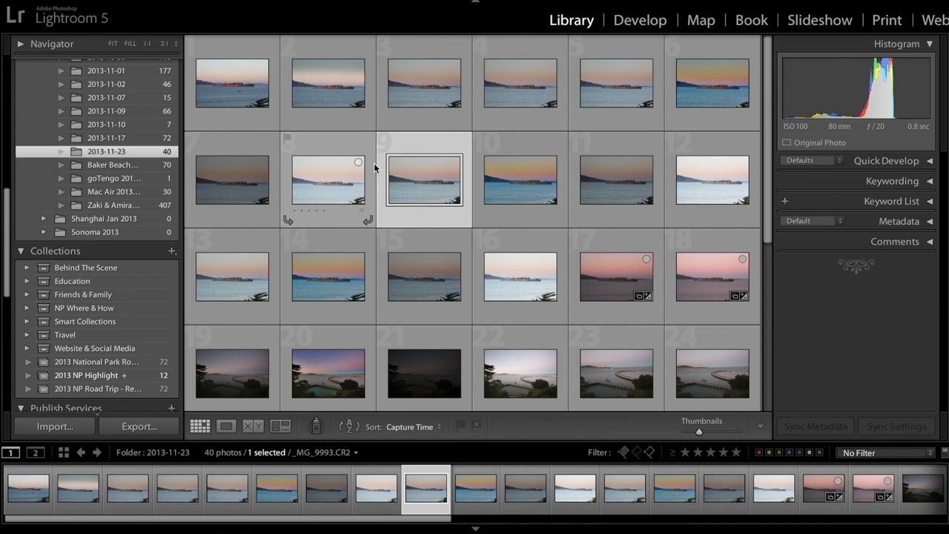
mouse_move(374, 168)
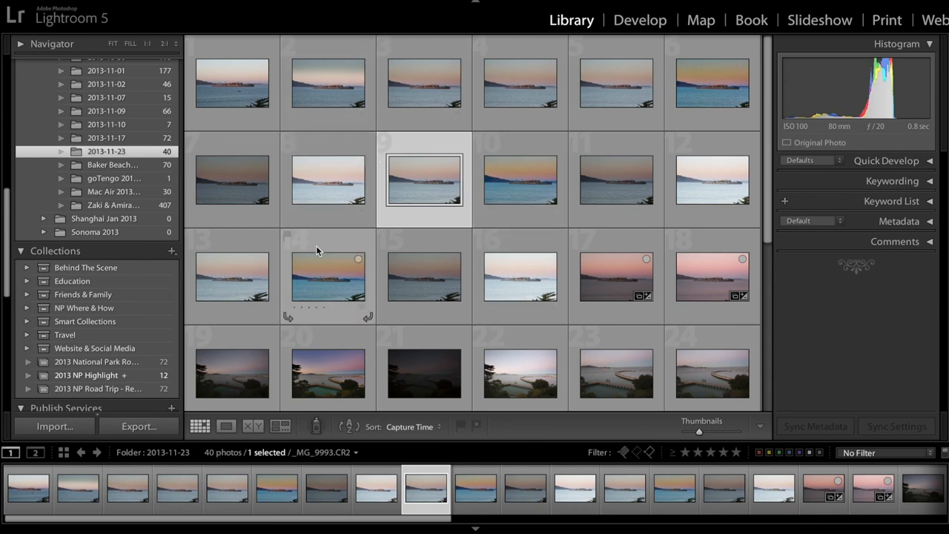
mouse_move(237, 100)
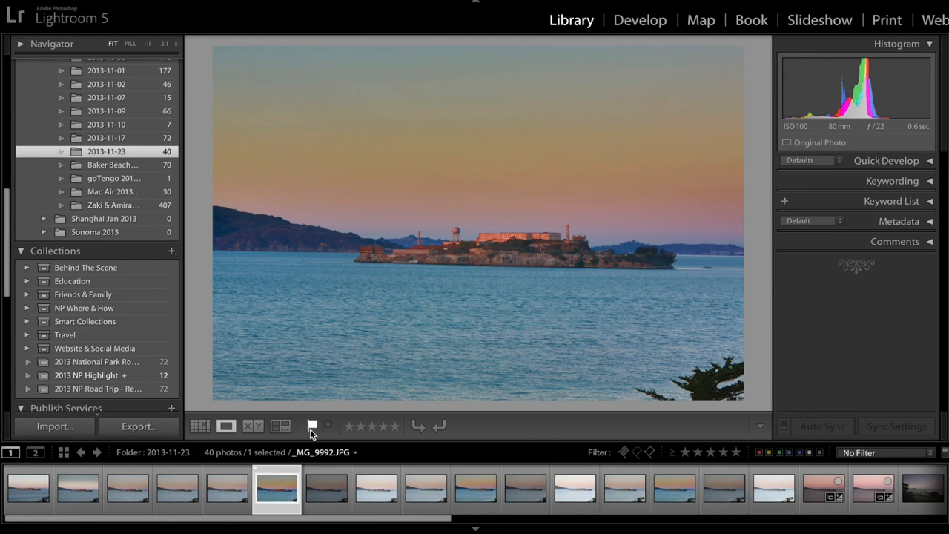
Flag the golden sunset, pink Alcatraz and pier photos as picks
key("t")
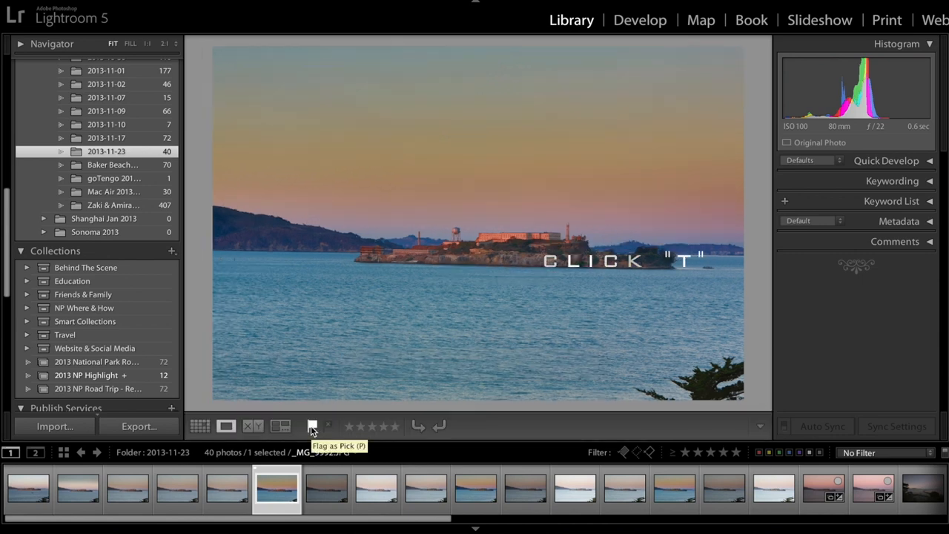
key("t")
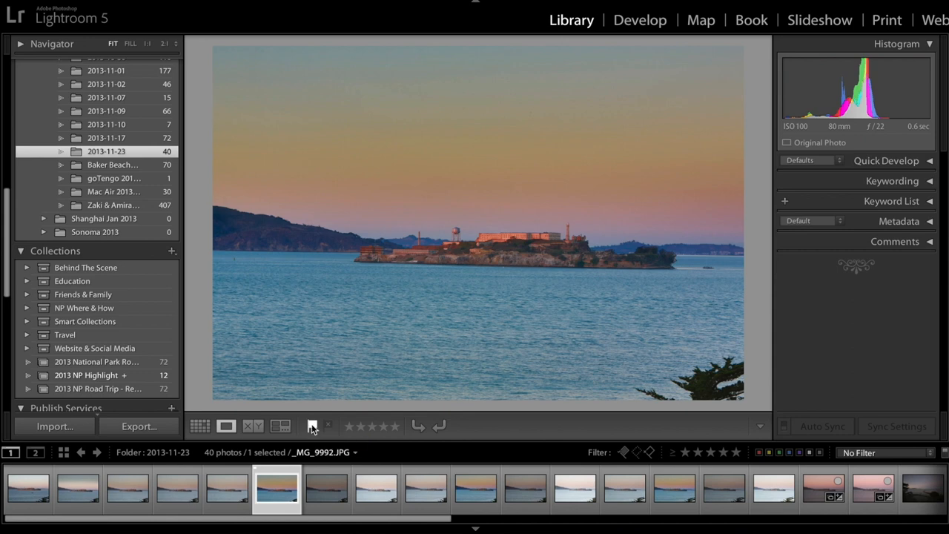
mouse_move(311, 425)
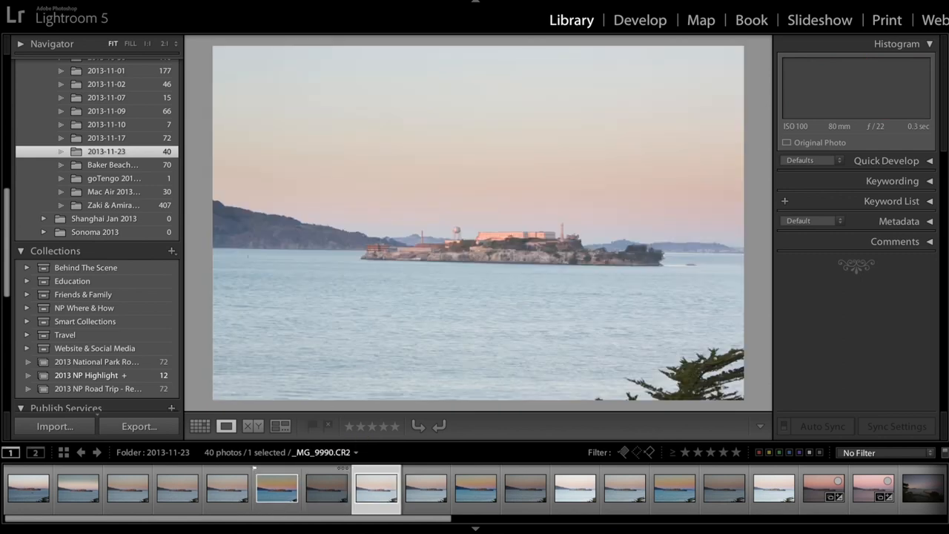
left_click(475, 487)
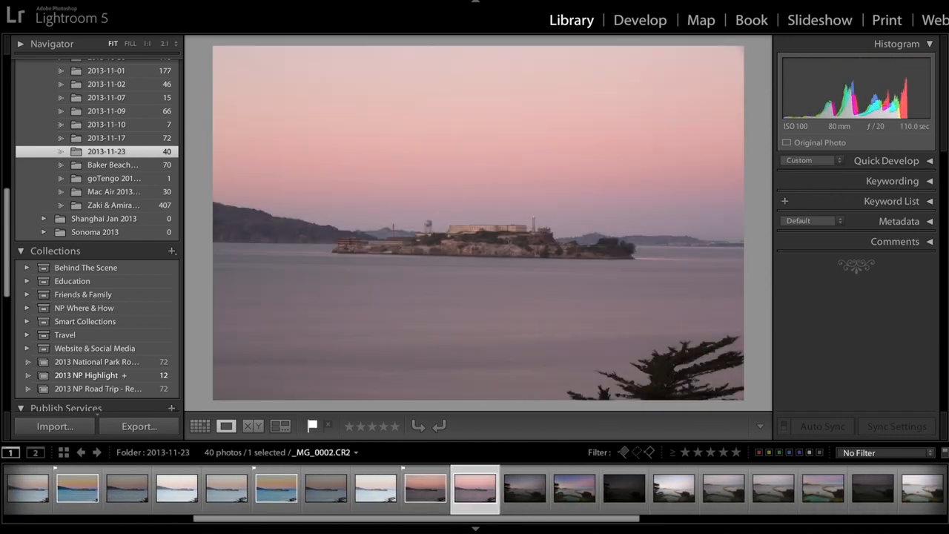
left_click(474, 487)
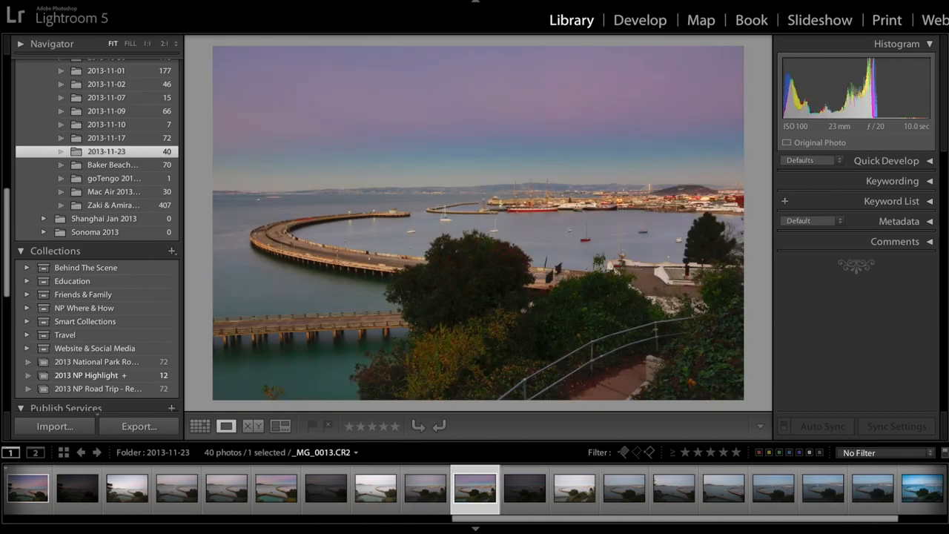
left_click(524, 487)
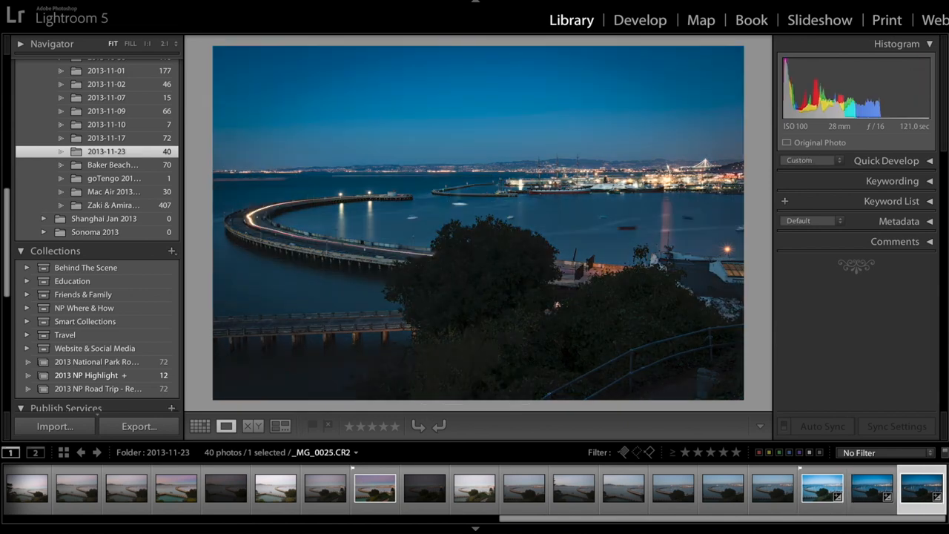
mouse_move(400, 242)
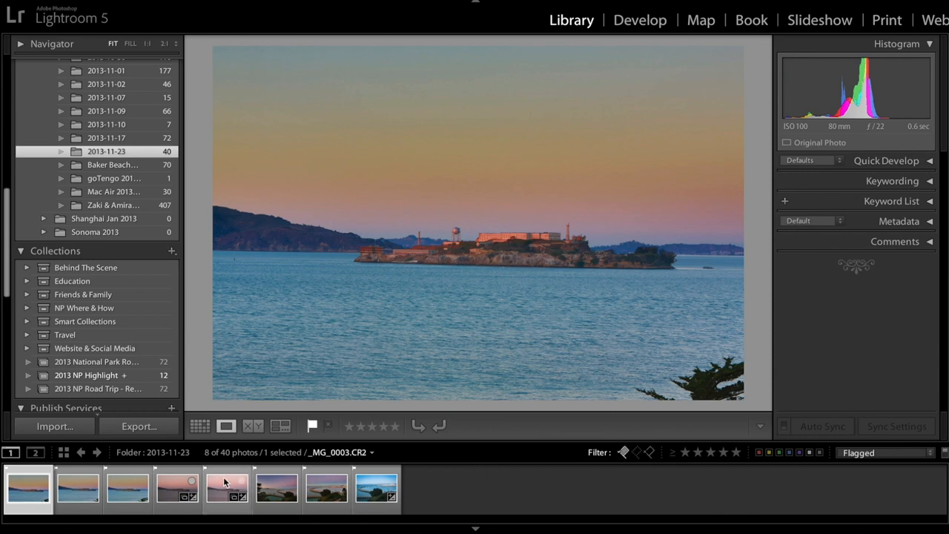
Select the first flagged Alcatraz sunset photo and show the picks as a Grid of thumbnails
left_click(127, 487)
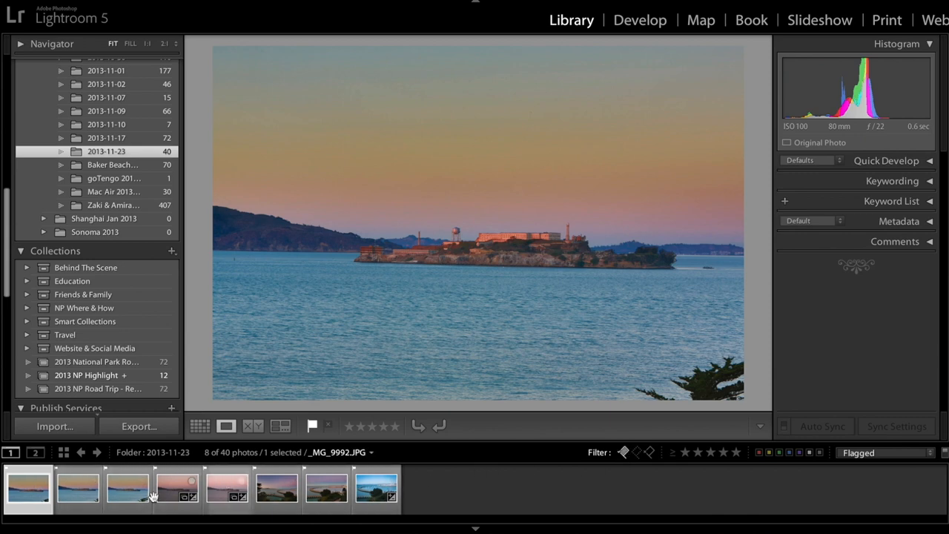
left_click(276, 488)
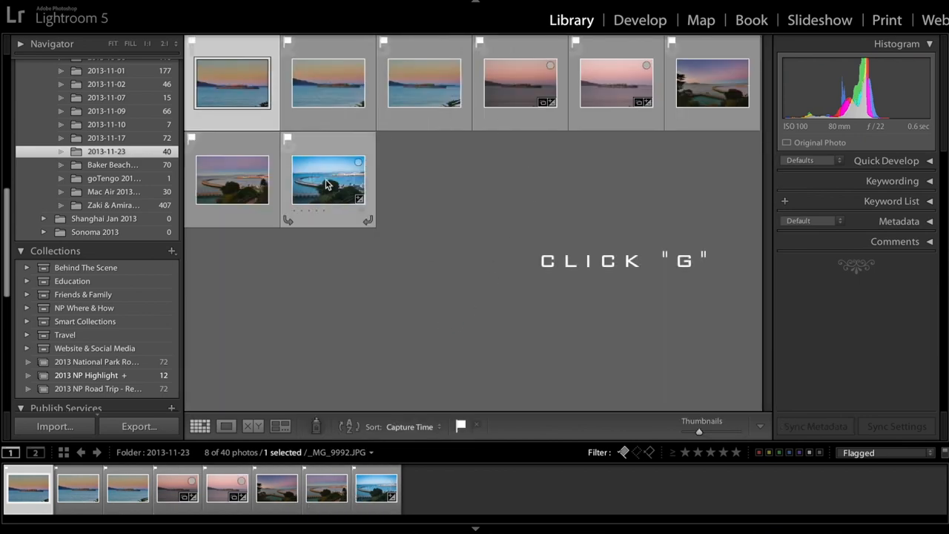
key("g")
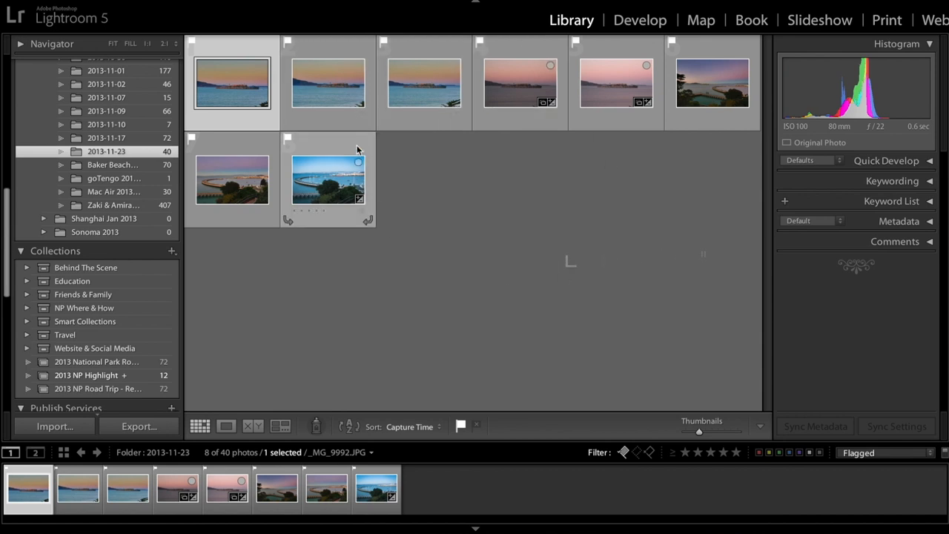
mouse_move(232, 83)
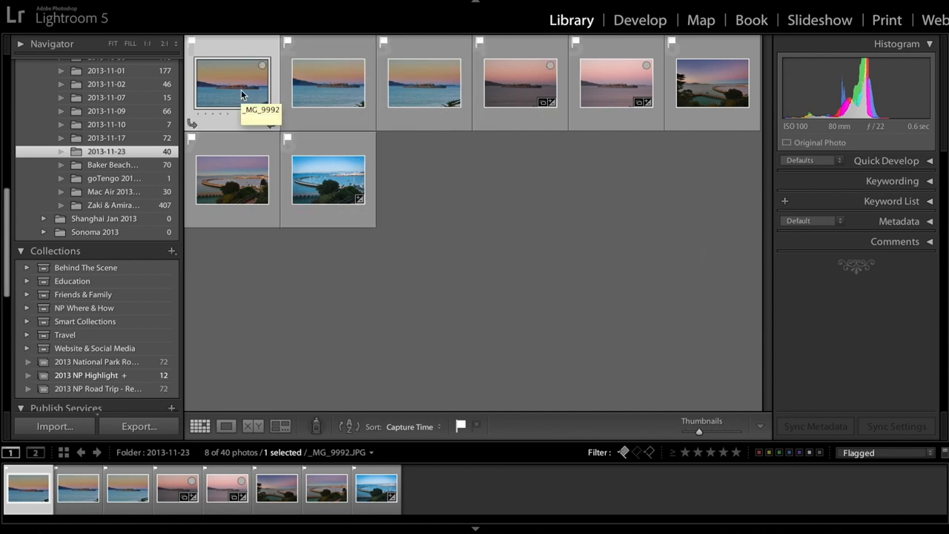
left_click(328, 83)
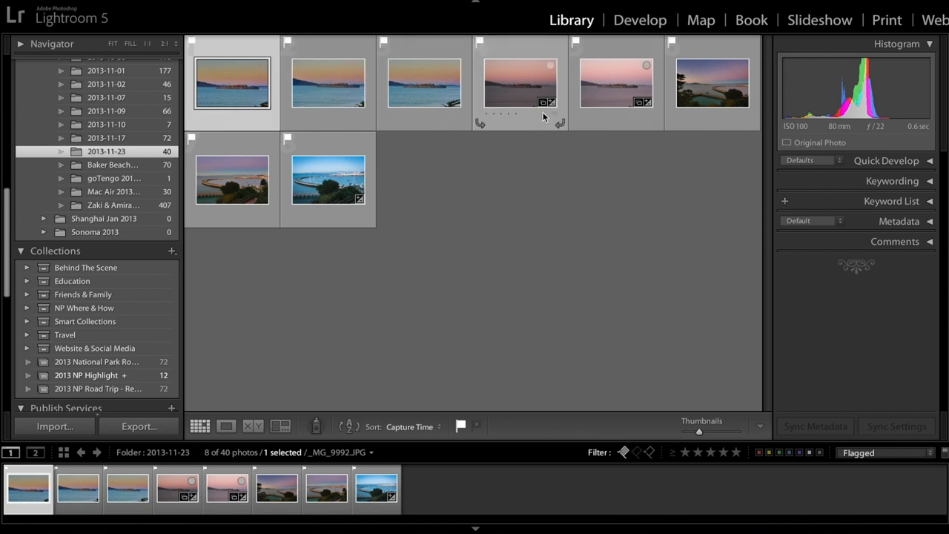
mouse_move(541, 122)
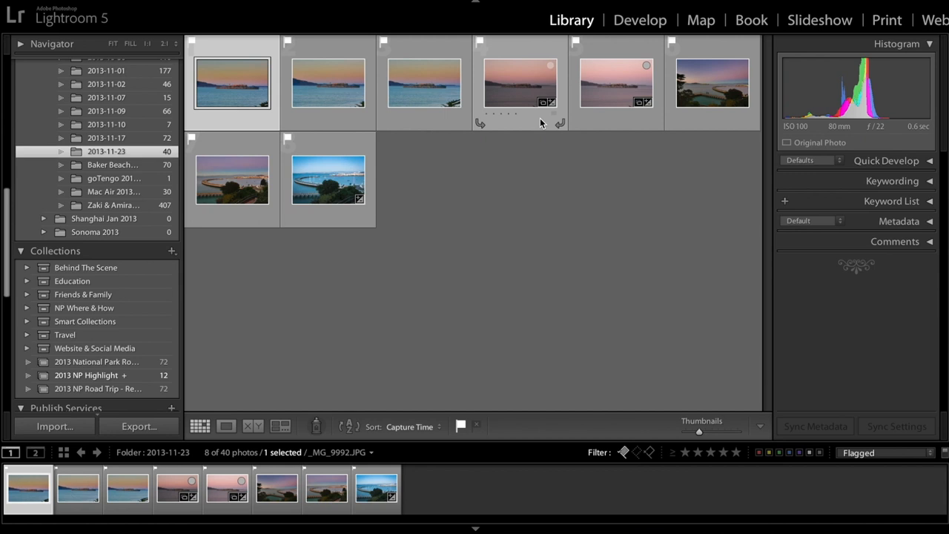
left_click(232, 83)
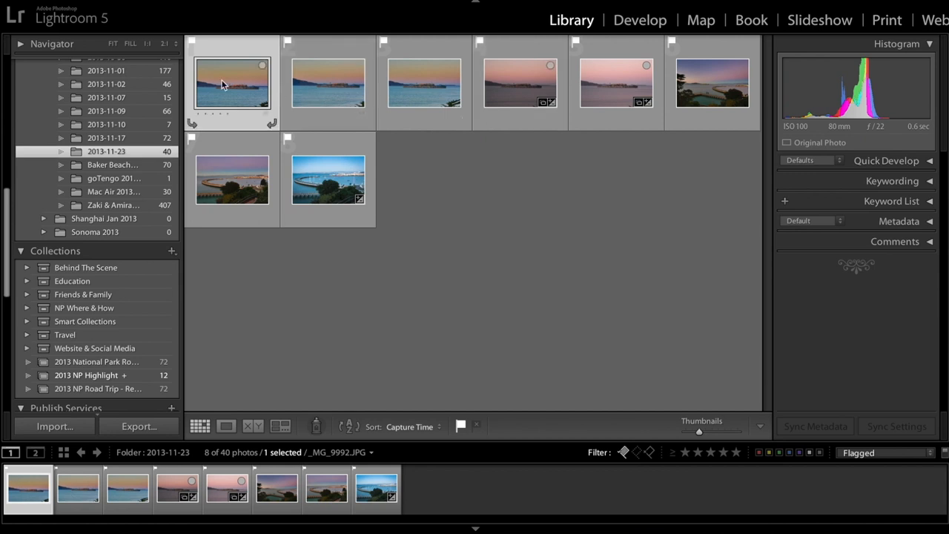
Unflag the golden Alcatraz sunset photo, then undo to restore its pick flag
left_click(225, 425)
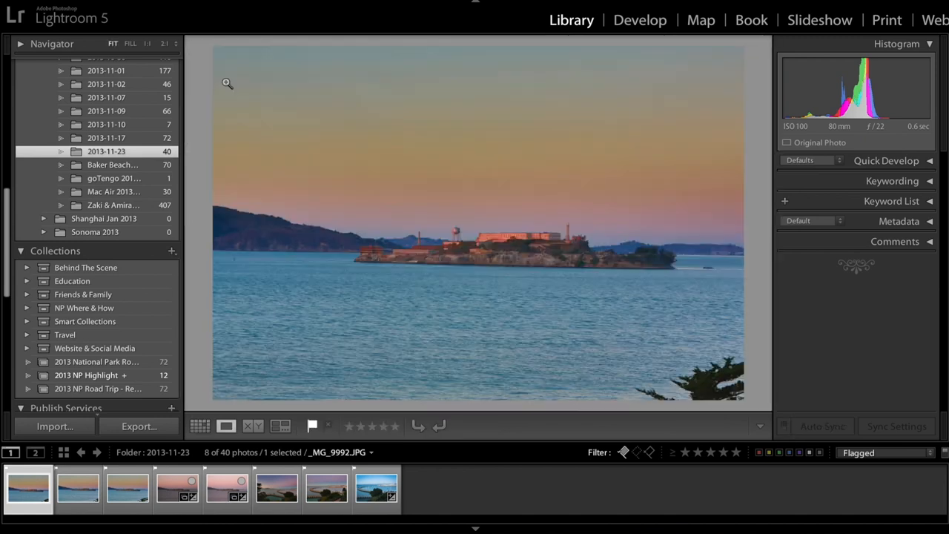
mouse_move(229, 89)
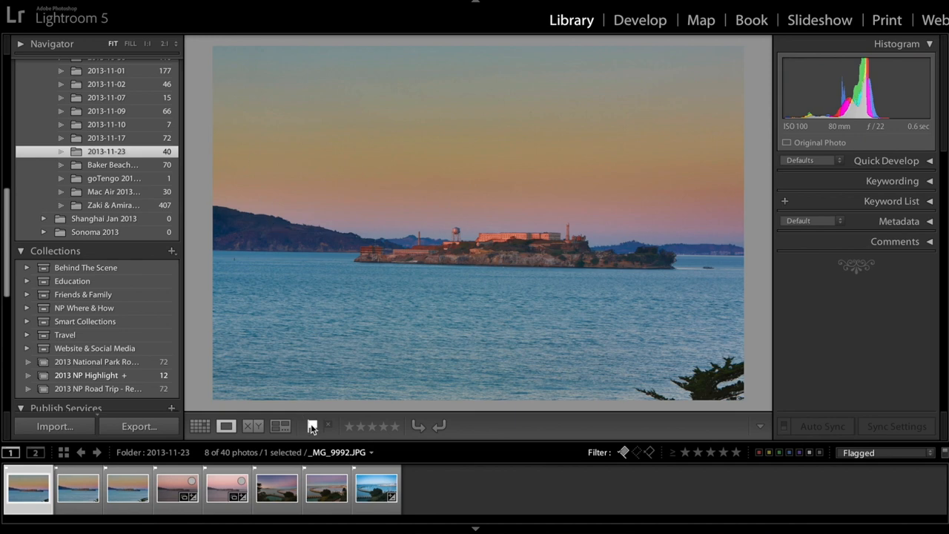
mouse_move(312, 425)
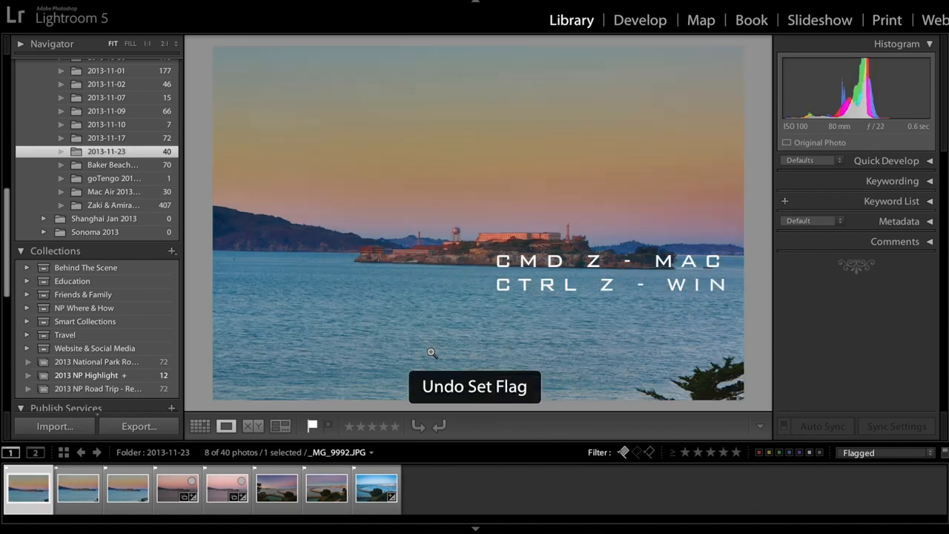
key("ctrl+z")
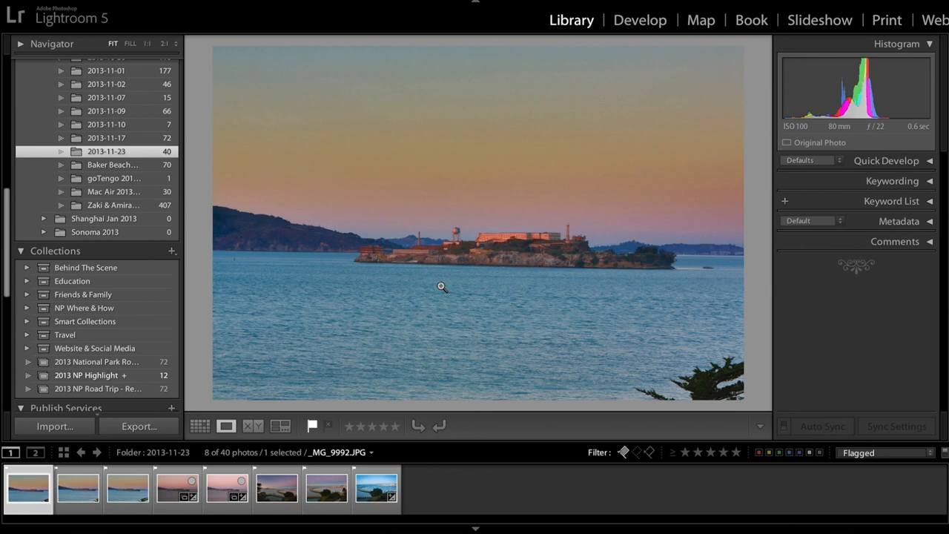
mouse_move(350, 435)
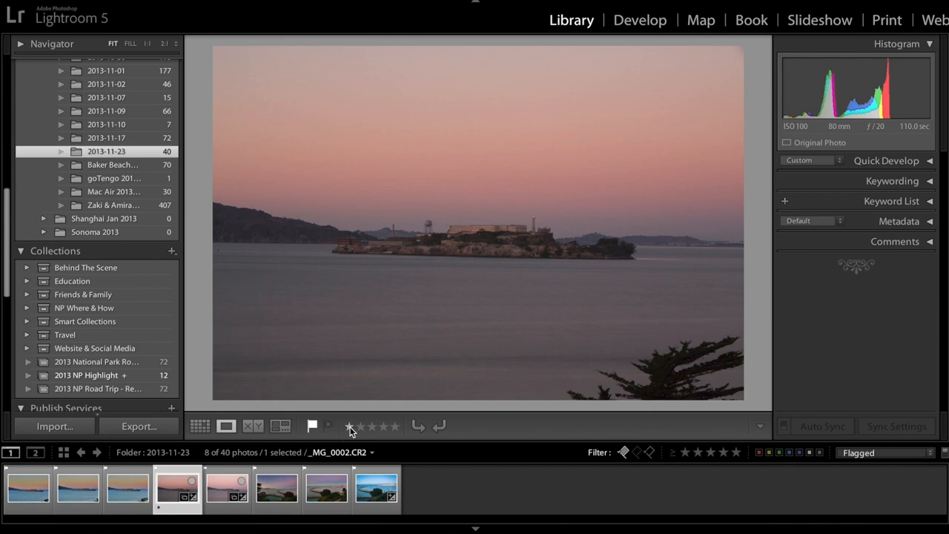
Rate the pink dusk Alcatraz photo three stars
left_click(349, 425)
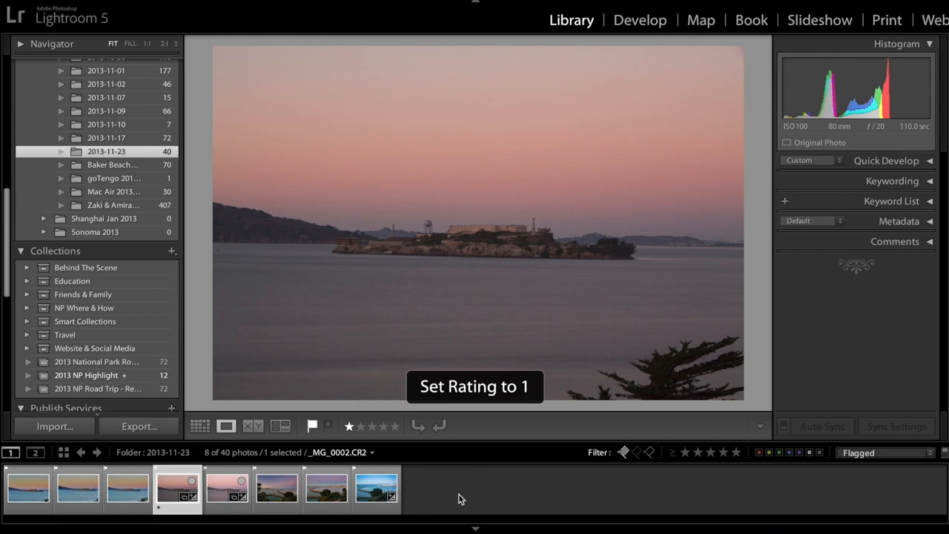
key("2")
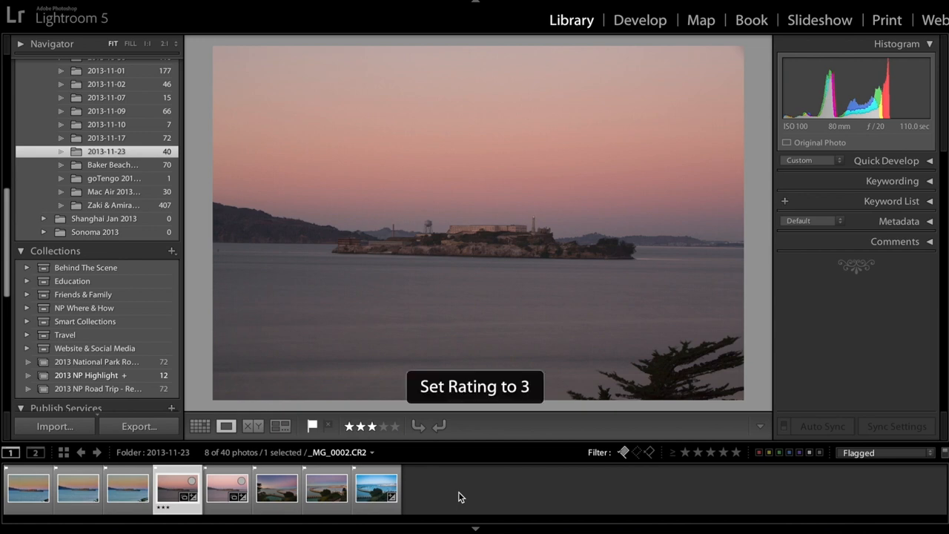
key("3")
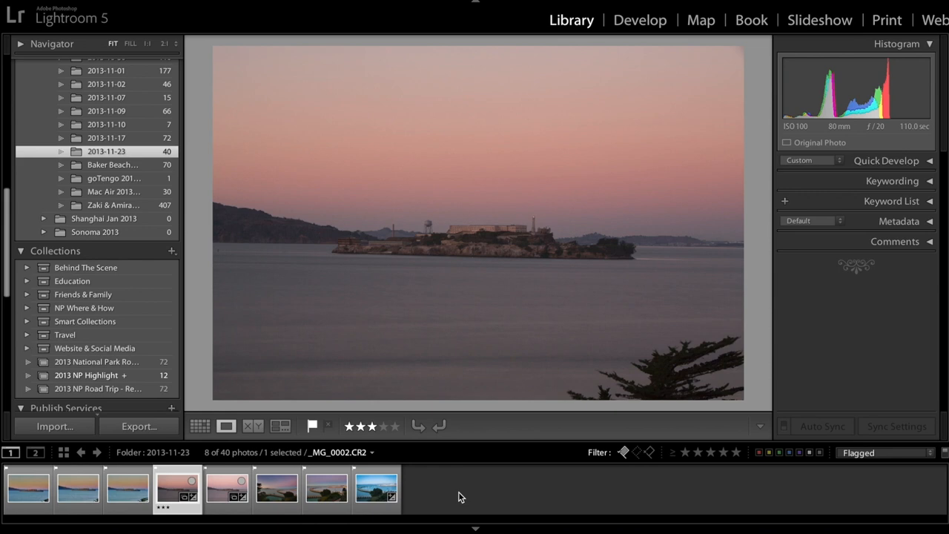
Rate another pick one star and select the curving pier photo _MG_0007.JPG
left_click(226, 488)
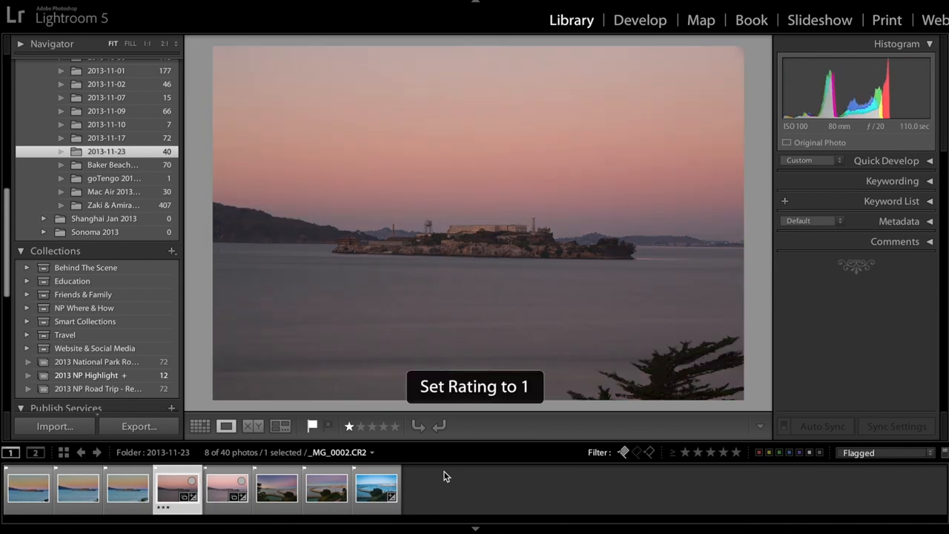
key("2")
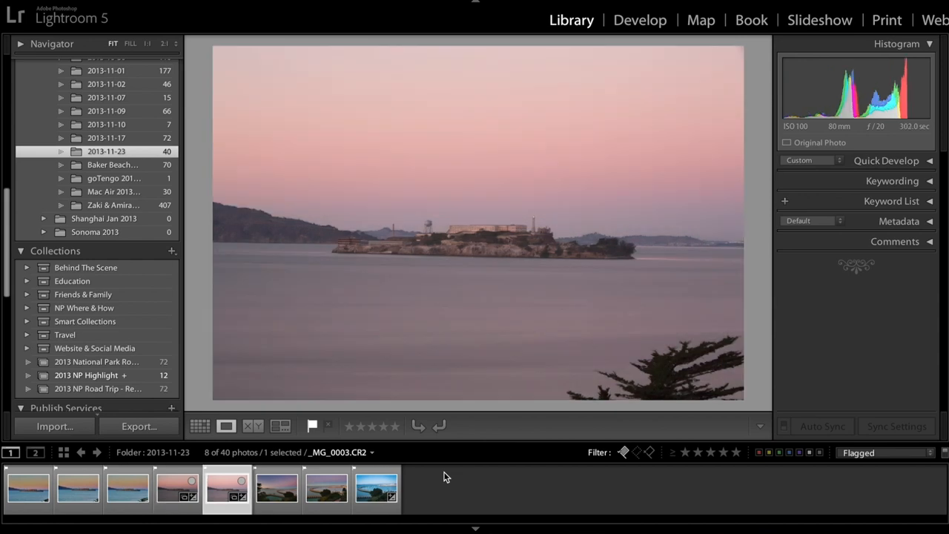
left_click(277, 488)
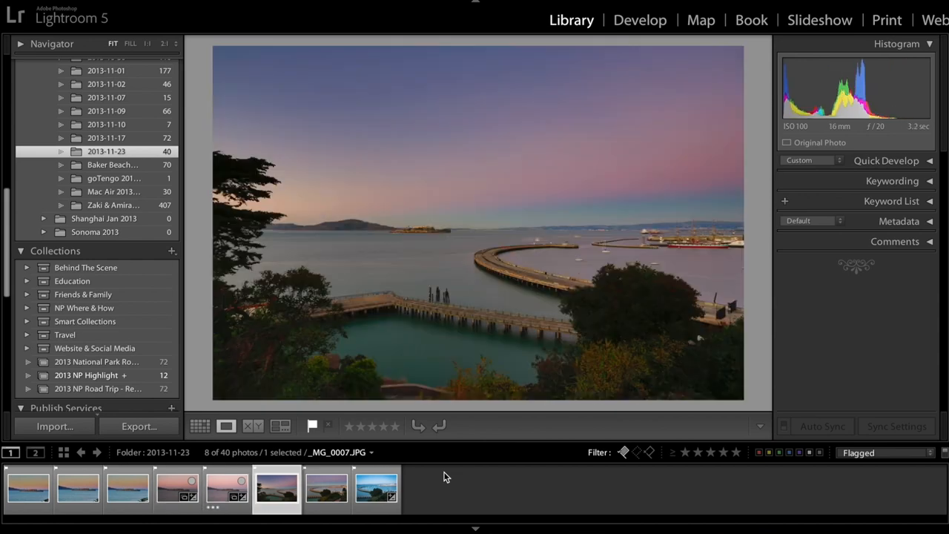
left_click(376, 487)
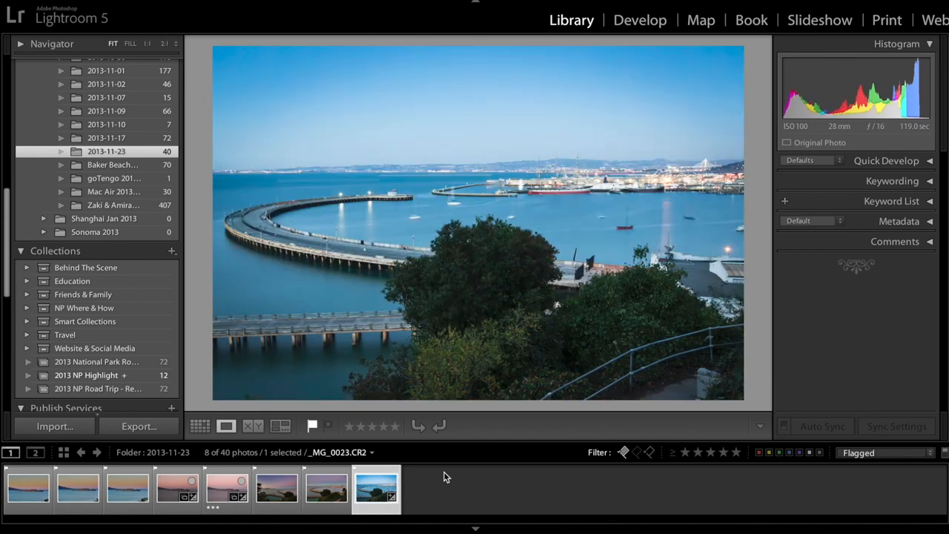
left_click(276, 488)
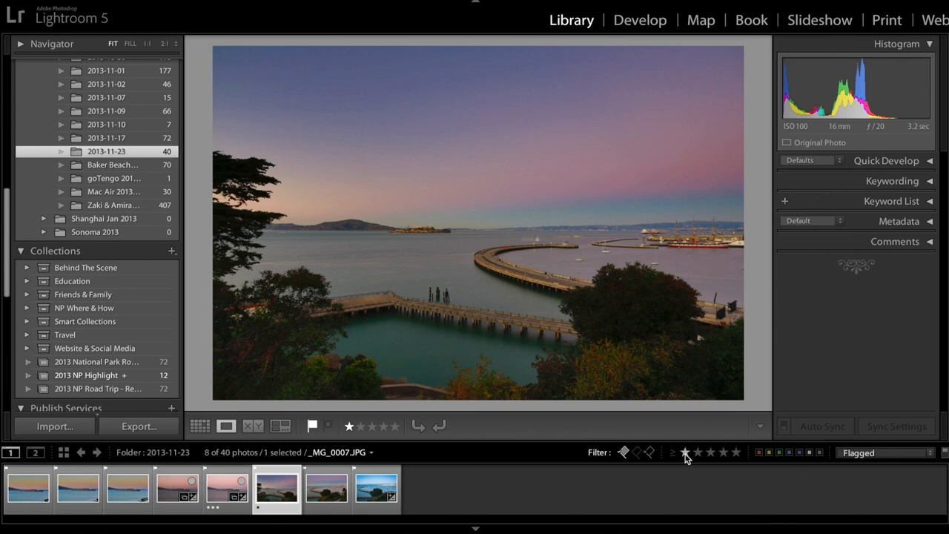
Set the filmstrip star filter to ≥1, then ≥2 stars, leaving the three-star dusk shot
left_click(684, 452)
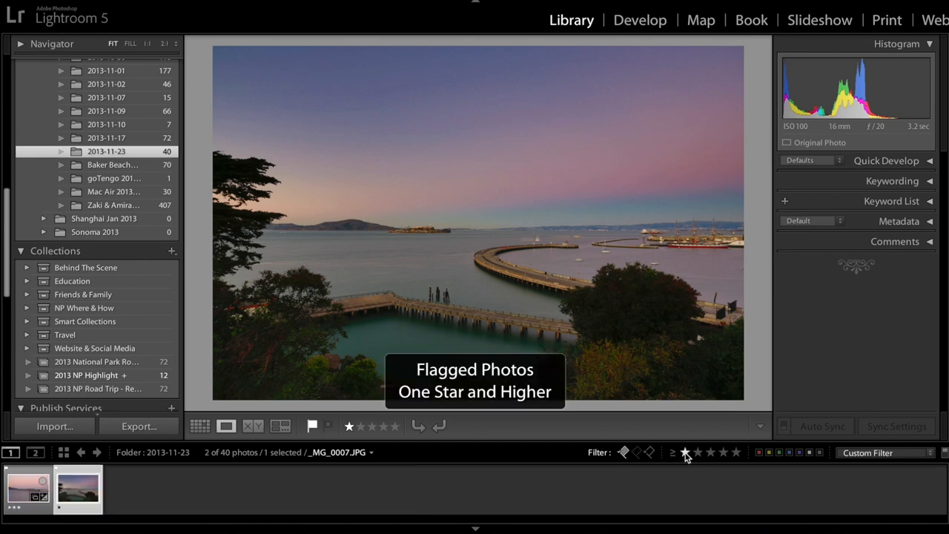
mouse_move(641, 495)
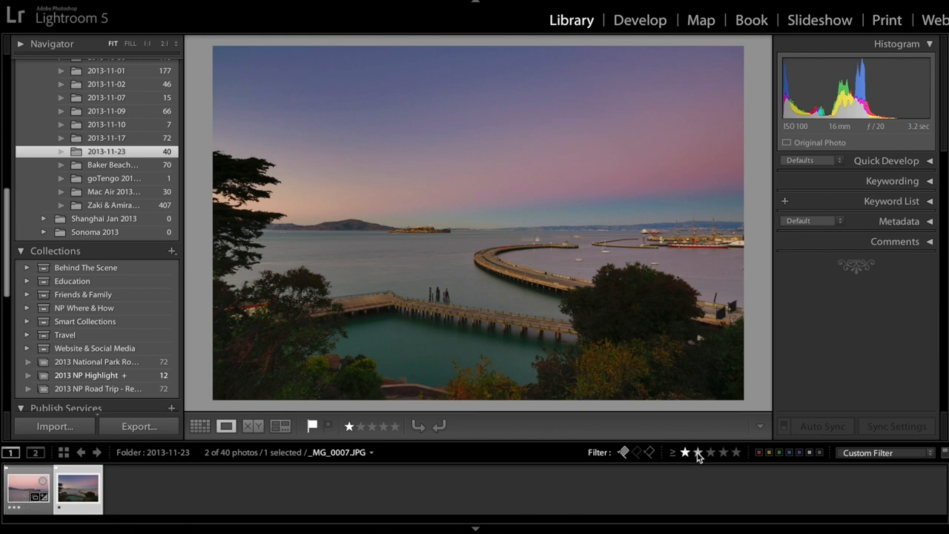
left_click(697, 452)
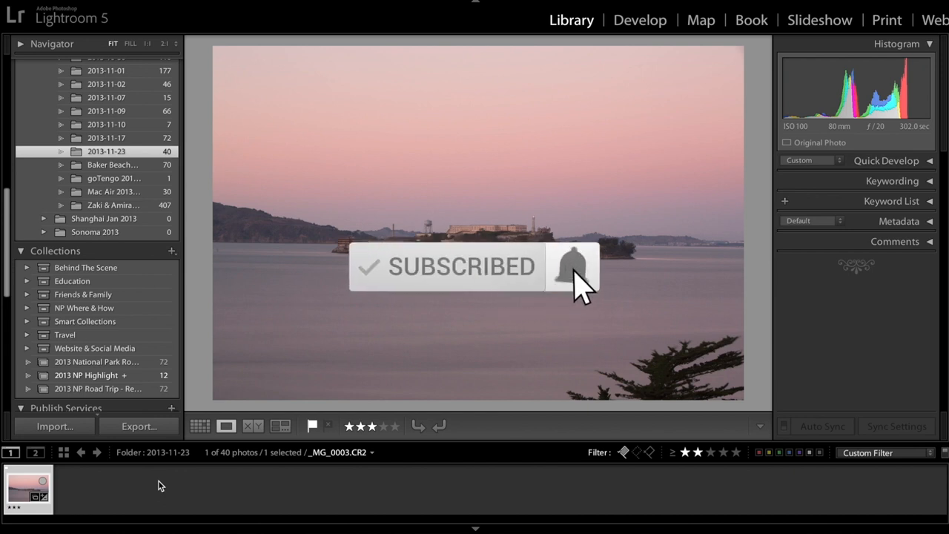
left_click(572, 266)
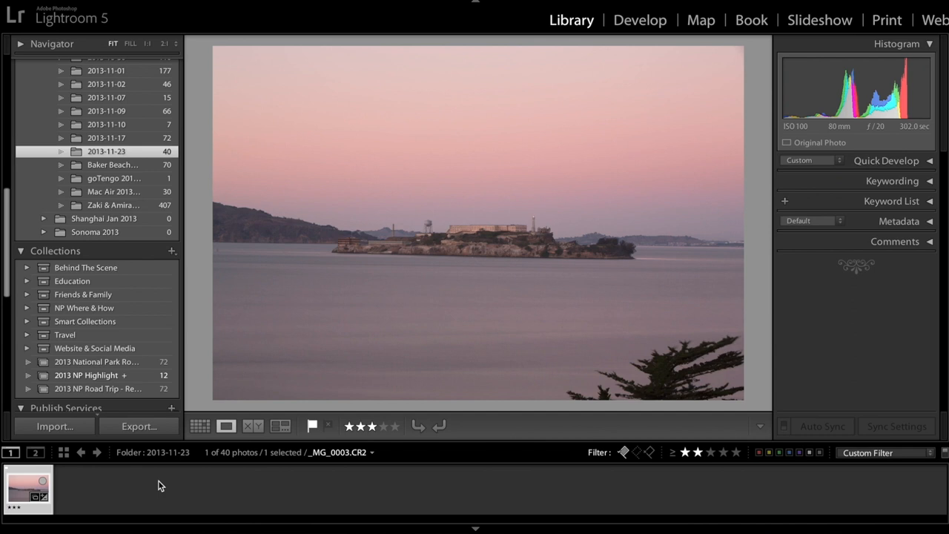
mouse_move(652, 450)
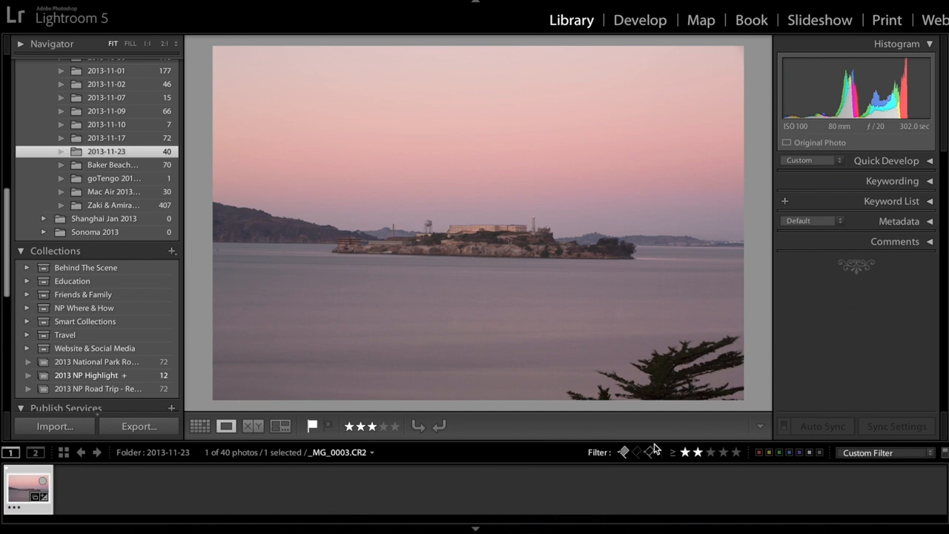
Remove the star rating condition and turn filtering off to show all 40 photos
left_click(624, 451)
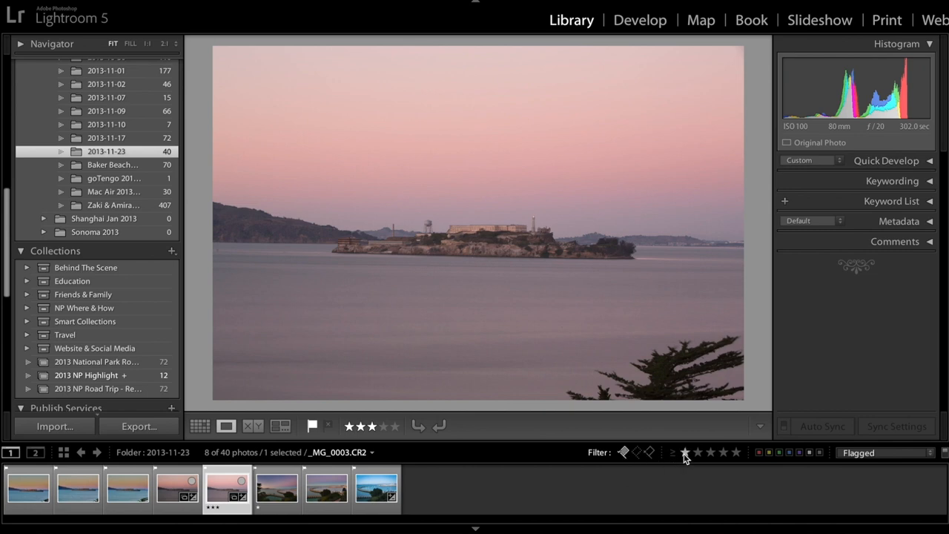
left_click(200, 426)
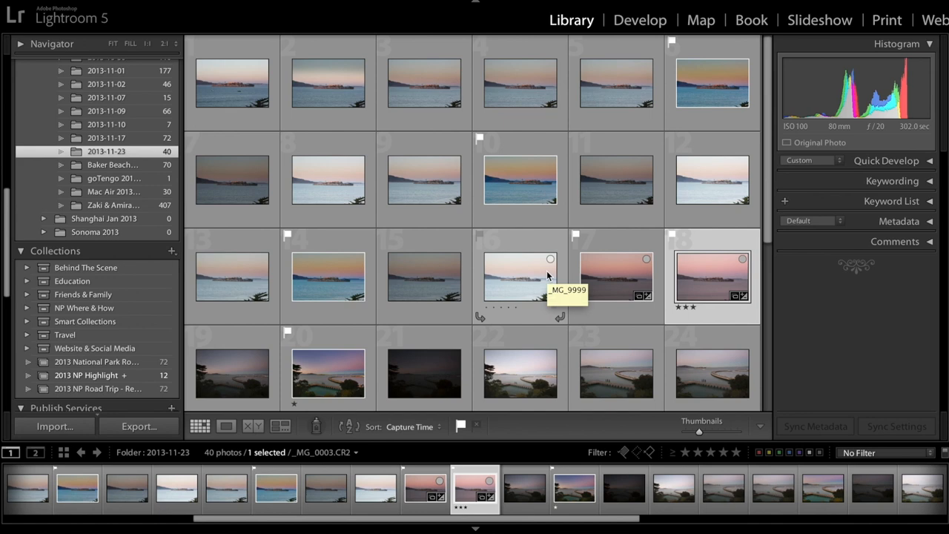